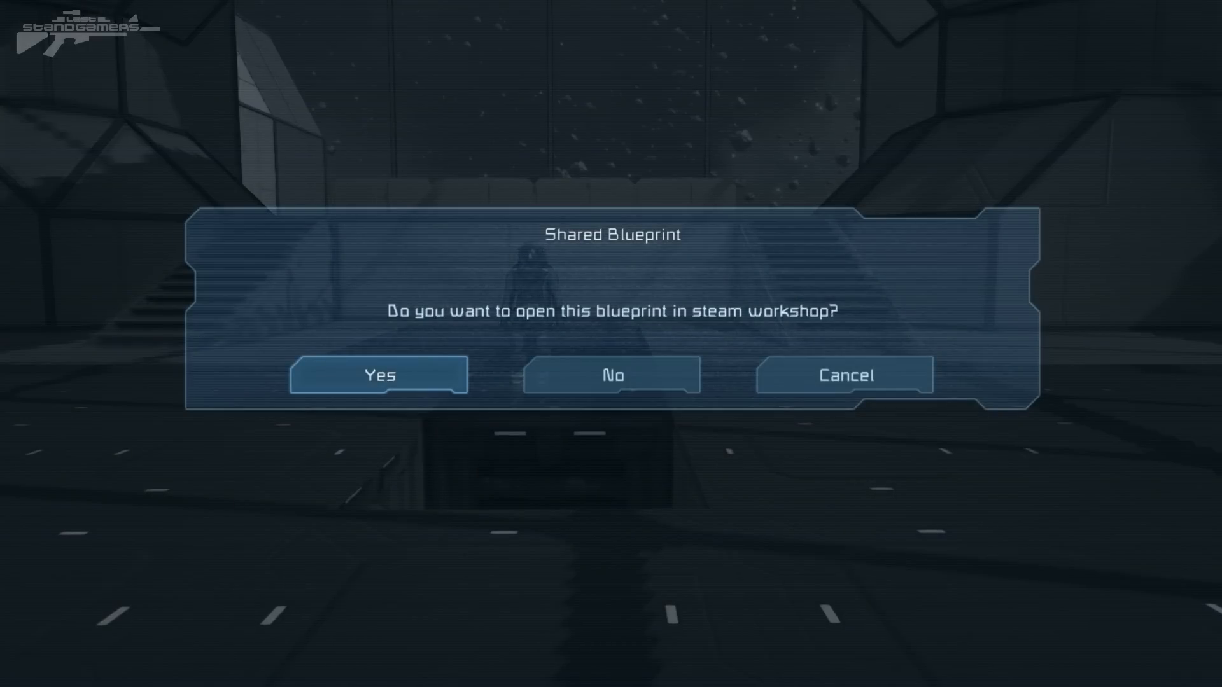
Dismiss the Shared Blueprint prompt so the blueprint list shows again.
click(612, 374)
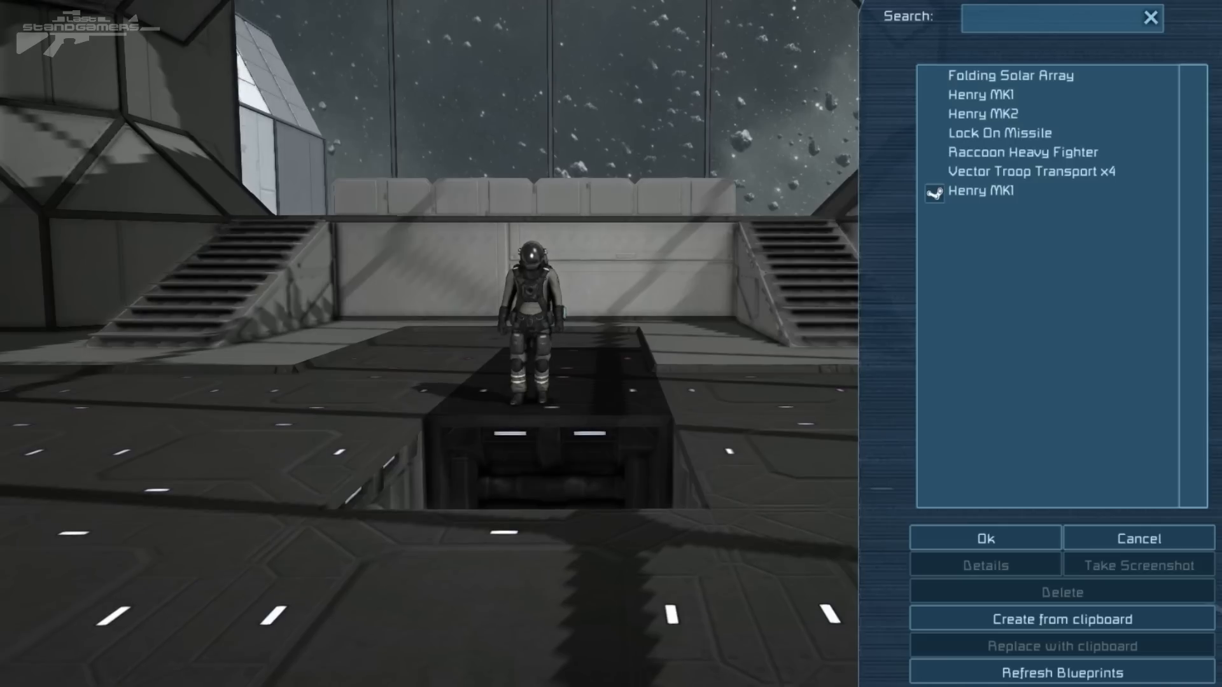
click(984, 537)
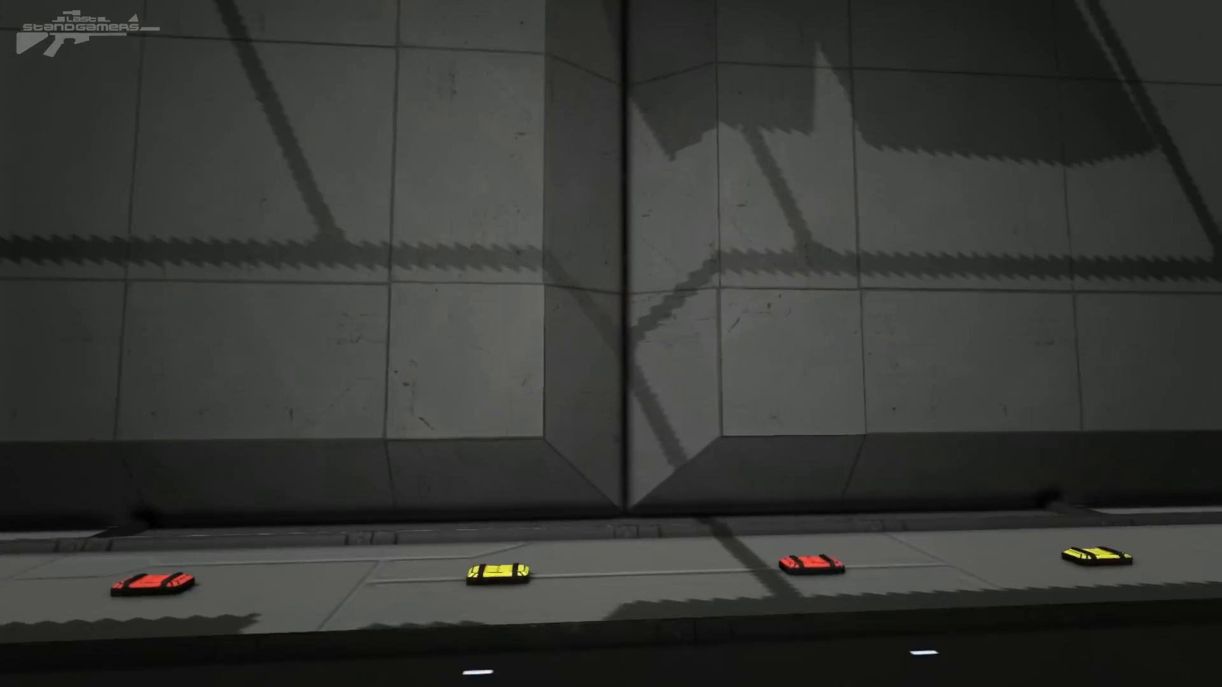